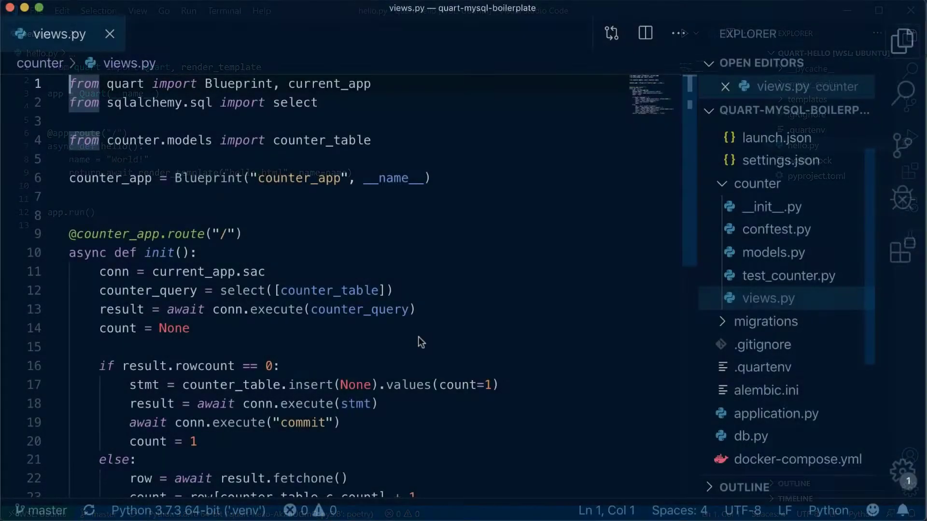
{"action": "scroll", "scroll_direction": "down", "scroll_amount": 3}
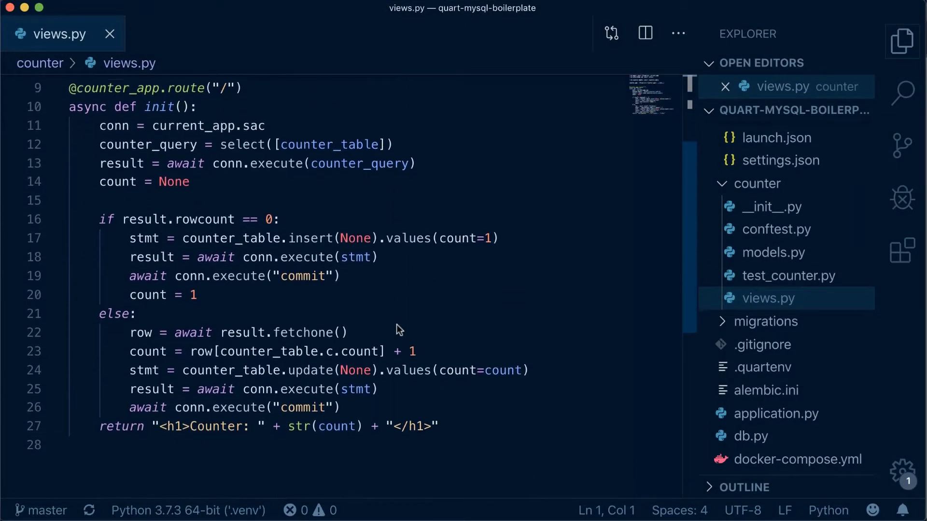
{"action": "scroll", "scroll_direction": "down", "scroll_amount": 3}
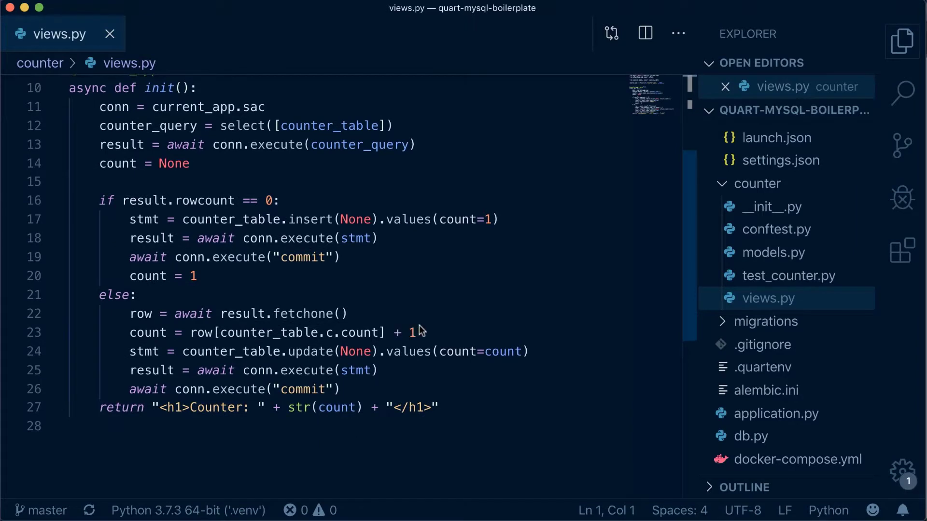
{"action": "mouse_move", "coordinate": [392, 393]}
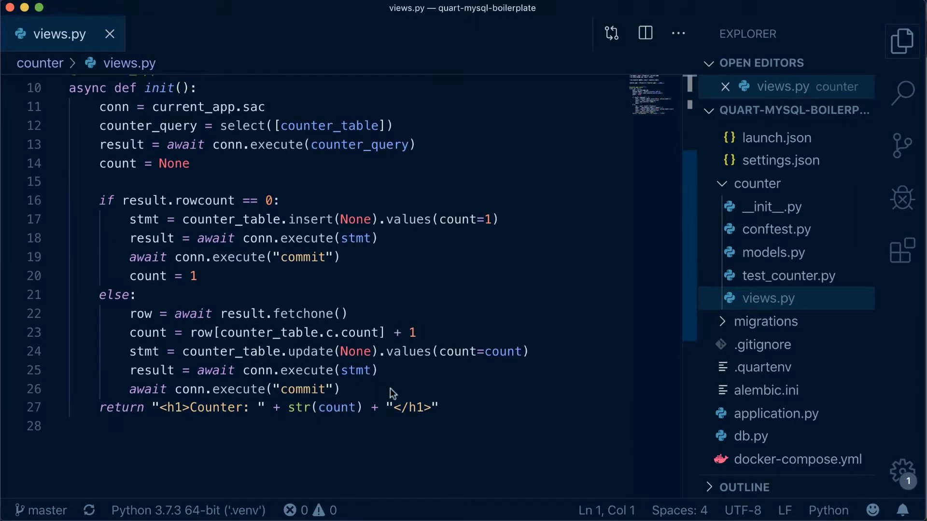
{"action": "scroll", "scroll_direction": "up", "scroll_amount": 3}
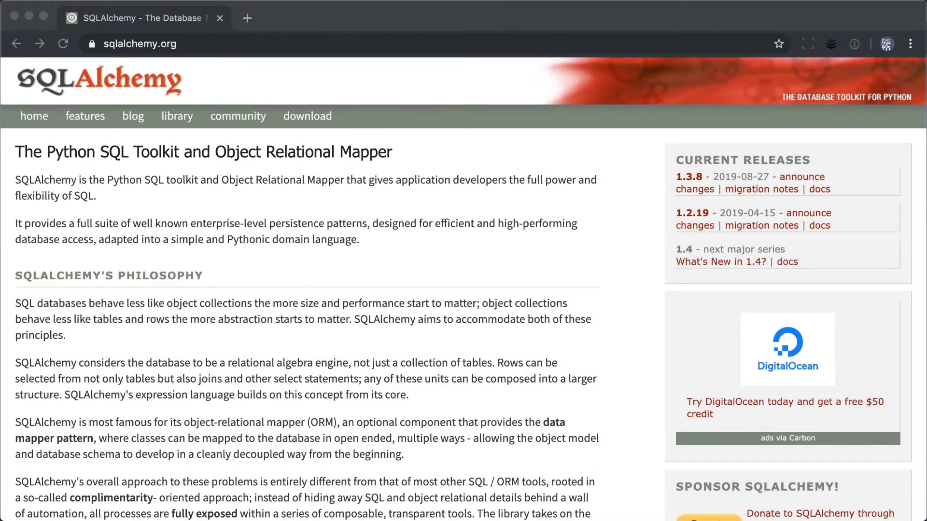
{"action": "scroll", "scroll_direction": "down", "scroll_amount": 3}
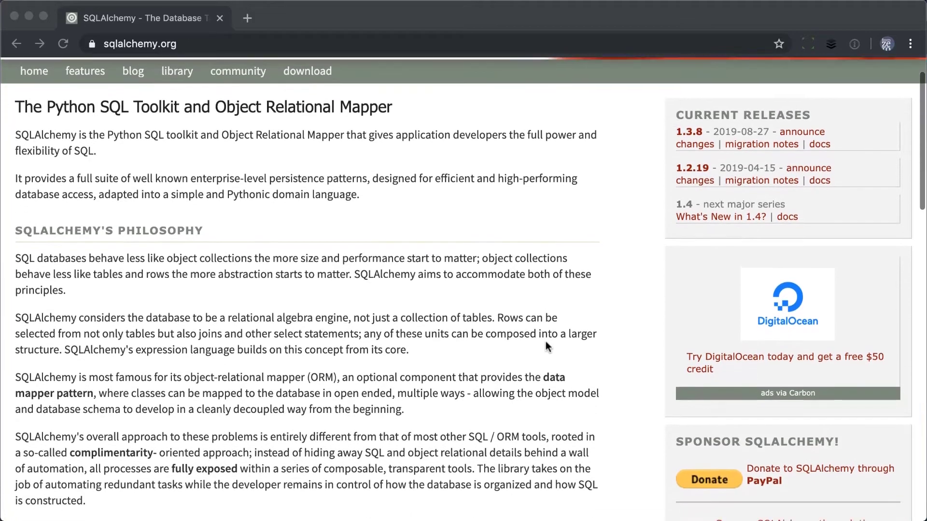
{"action": "scroll", "scroll_direction": "down", "scroll_amount": 3}
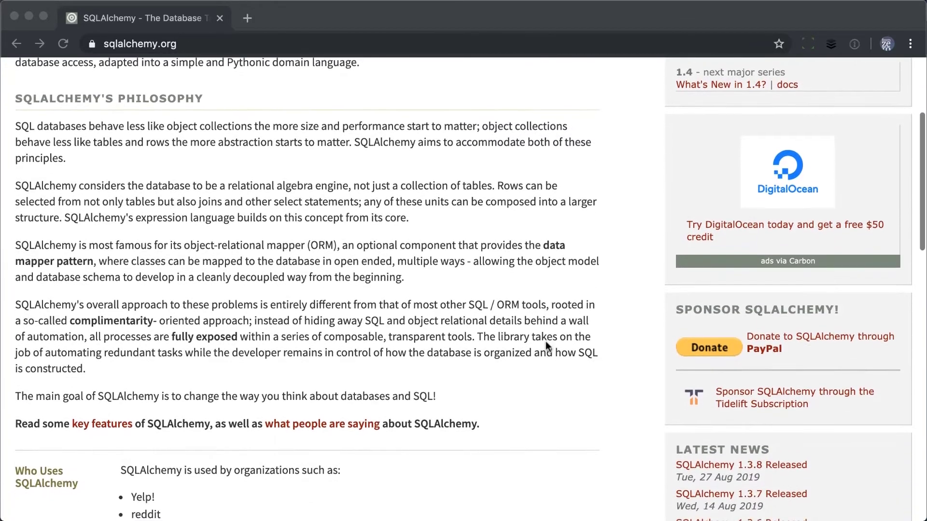
{"action": "scroll", "scroll_direction": "down", "scroll_amount": 3}
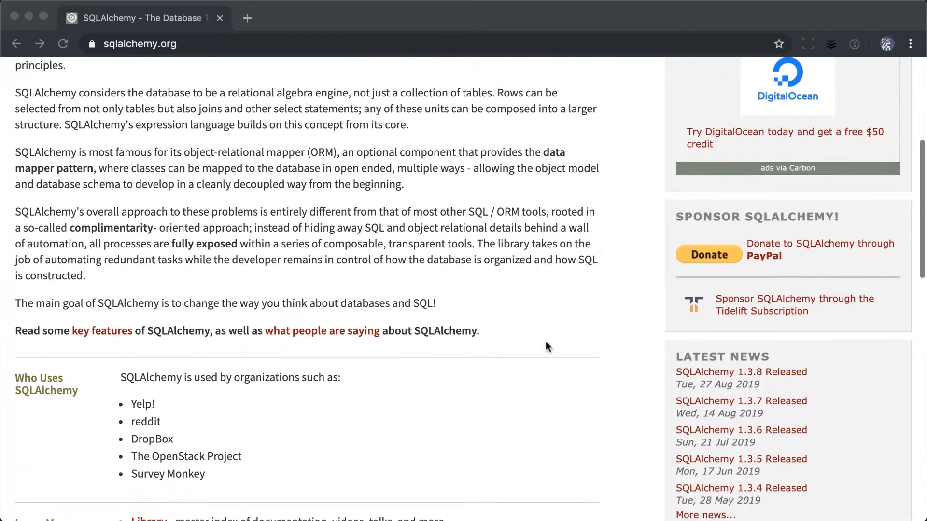
{"action": "scroll", "scroll_direction": "down", "scroll_amount": 3}
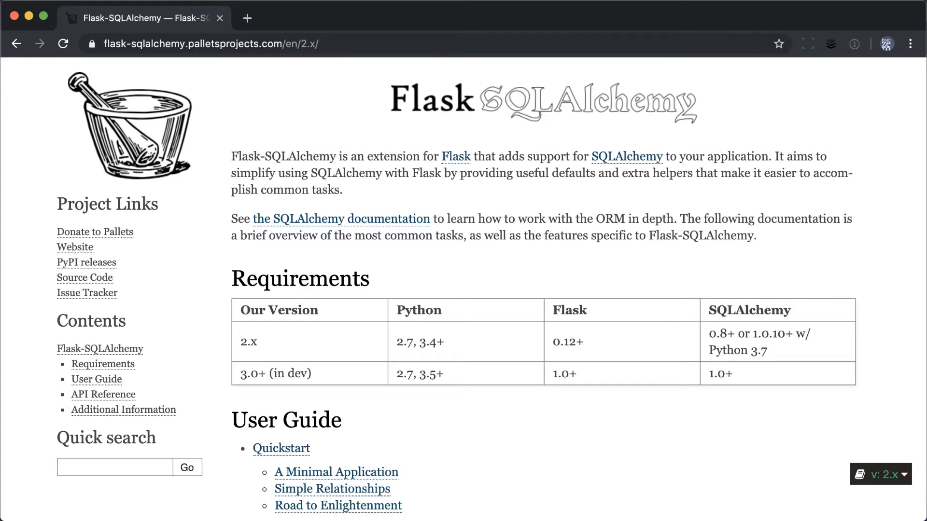
{"action": "scroll", "scroll_direction": "down", "scroll_amount": 3}
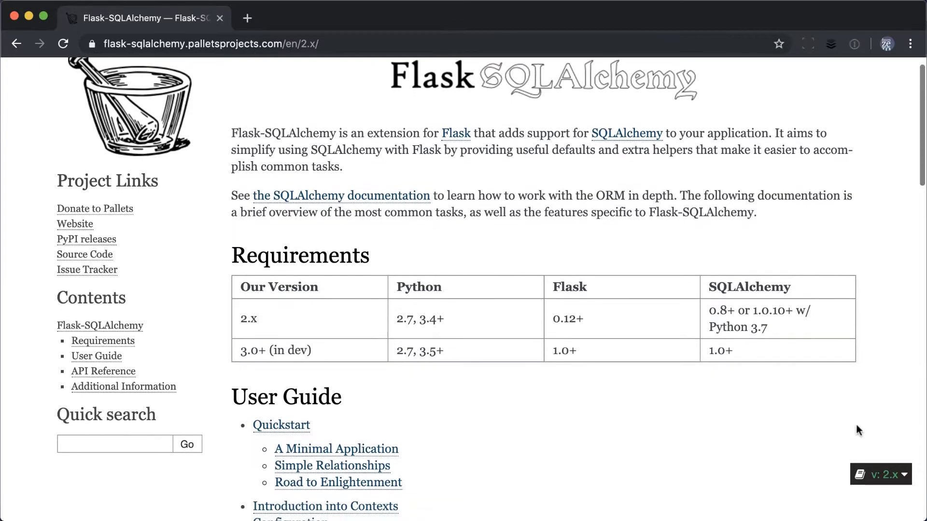
{"action": "scroll", "scroll_direction": "down", "scroll_amount": 3}
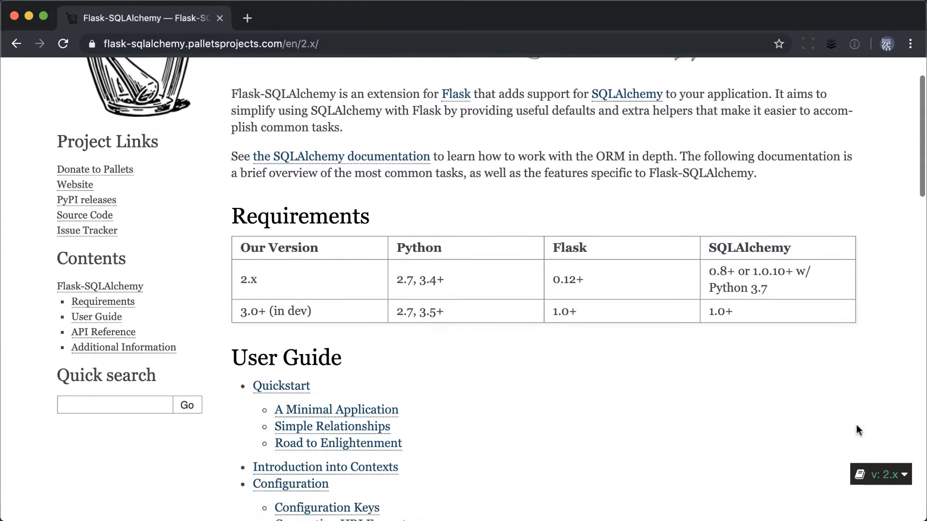
{"action": "scroll", "scroll_direction": "down", "scroll_amount": 3}
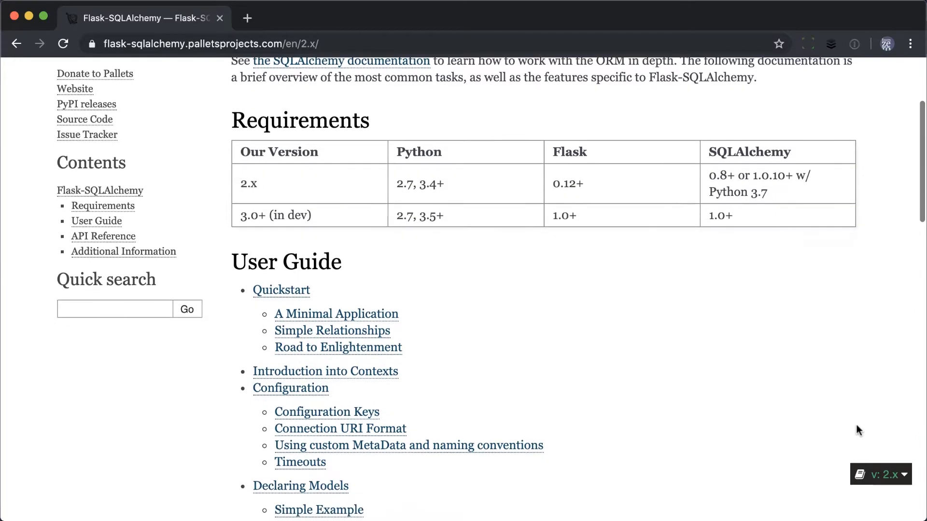
{"action": "scroll", "scroll_direction": "down", "scroll_amount": 3}
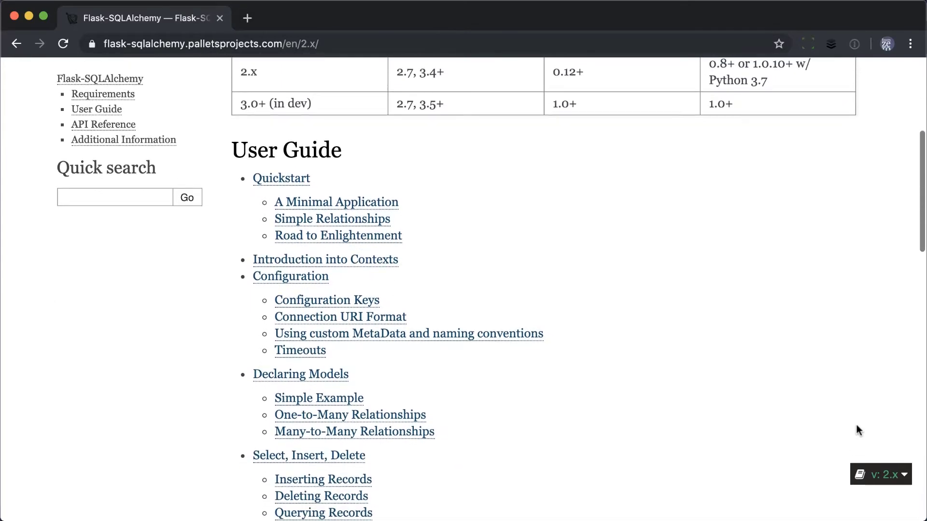
{"action": "scroll", "scroll_direction": "down", "scroll_amount": 3}
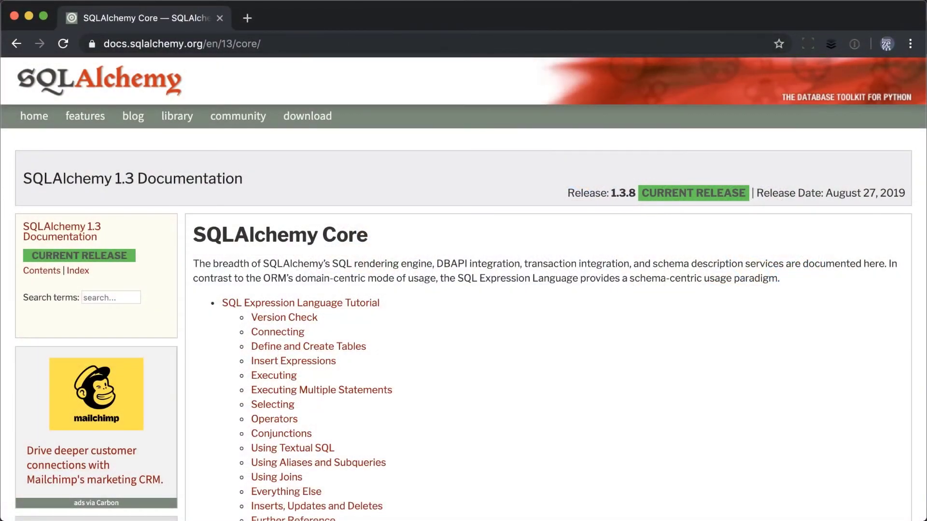
{"action": "mouse_move", "coordinate": [701, 360]}
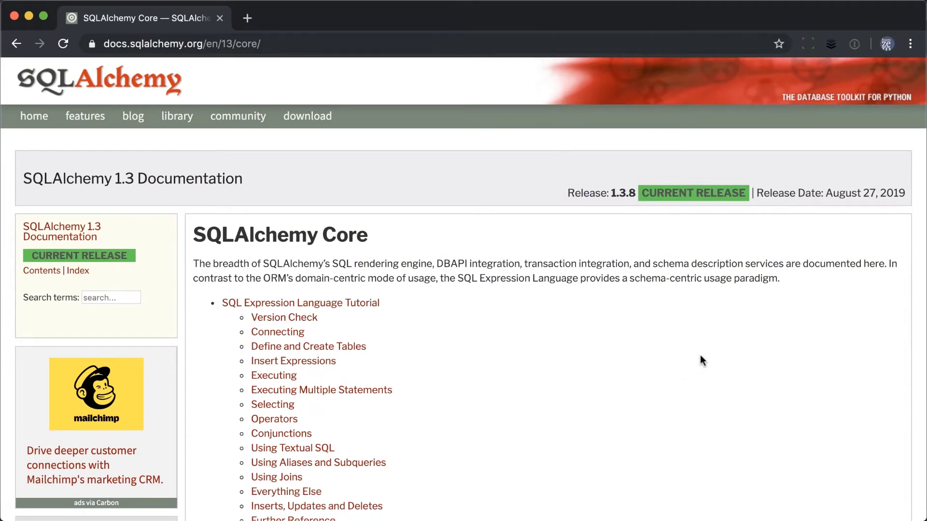
{"action": "scroll", "scroll_direction": "down", "scroll_amount": 3}
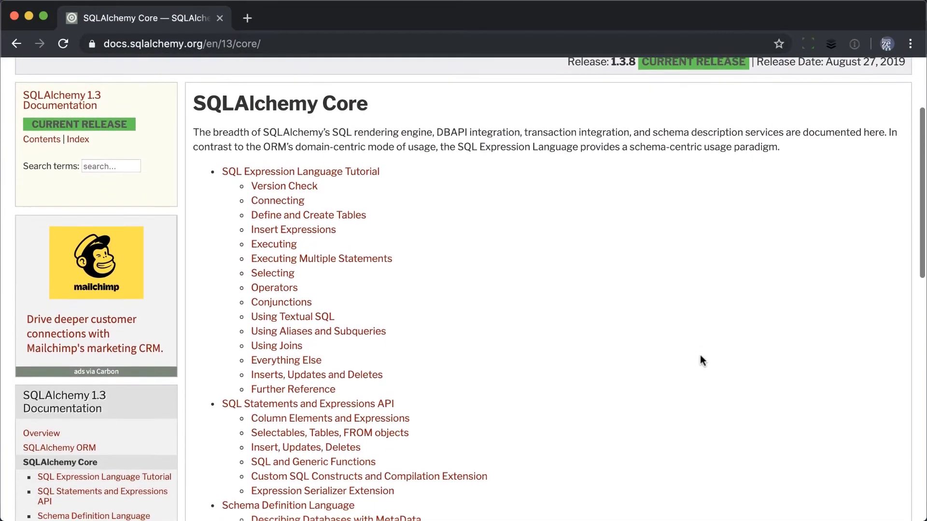
{"action": "scroll", "scroll_direction": "up", "scroll_amount": 3}
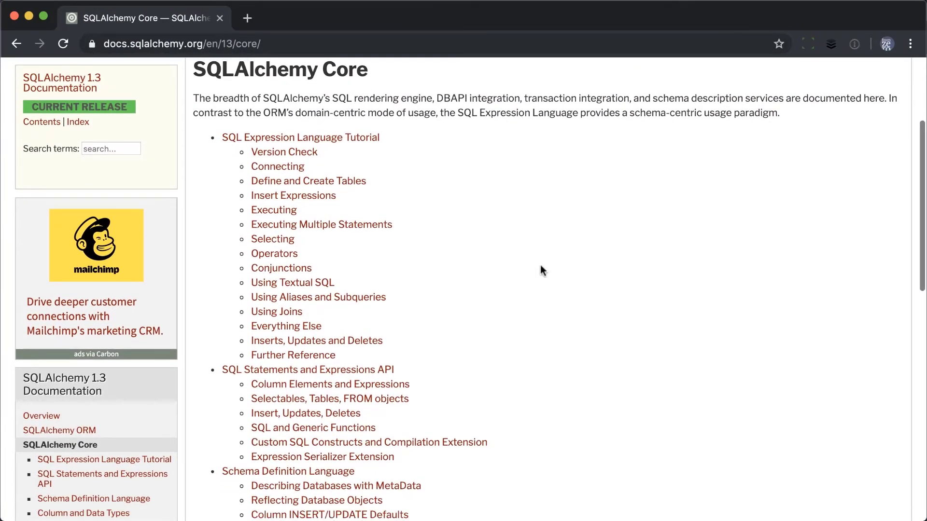
{"action": "mouse_move", "coordinate": [273, 211]}
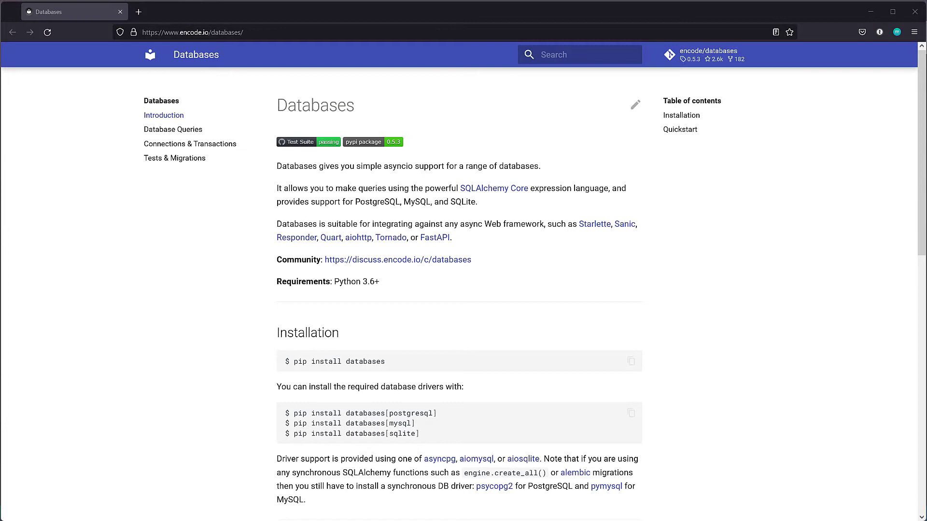
{"action": "mouse_move", "coordinate": [744, 334]}
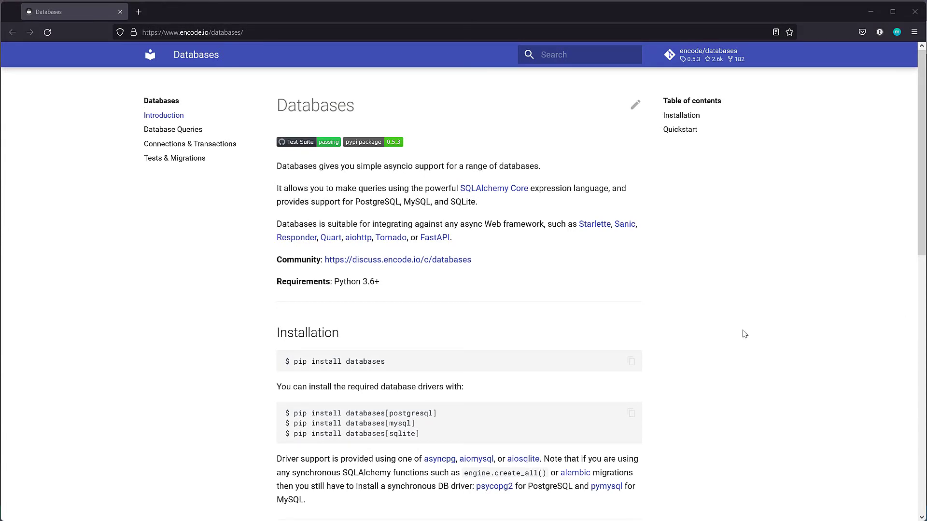
{"action": "scroll", "scroll_direction": "down", "scroll_amount": 3}
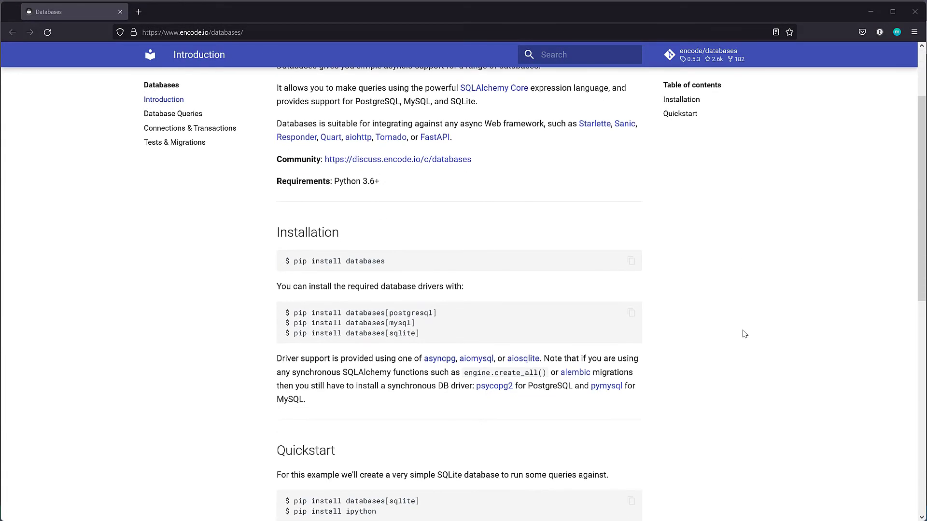
{"action": "scroll", "scroll_direction": "down", "scroll_amount": 3}
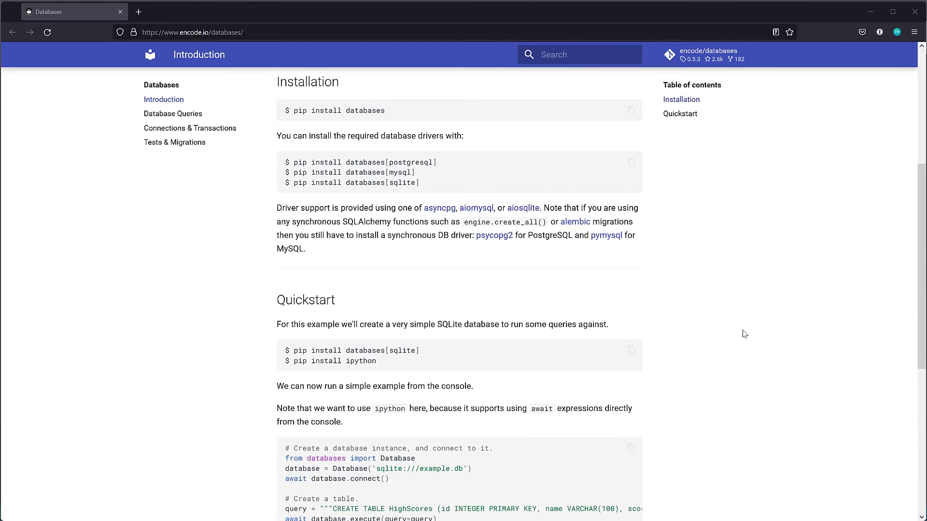
{"action": "scroll", "scroll_direction": "down", "scroll_amount": 3}
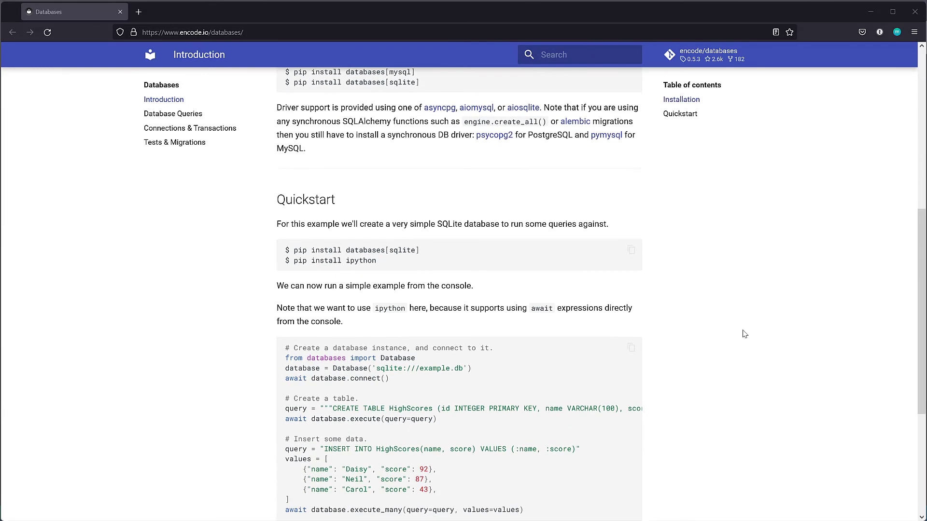